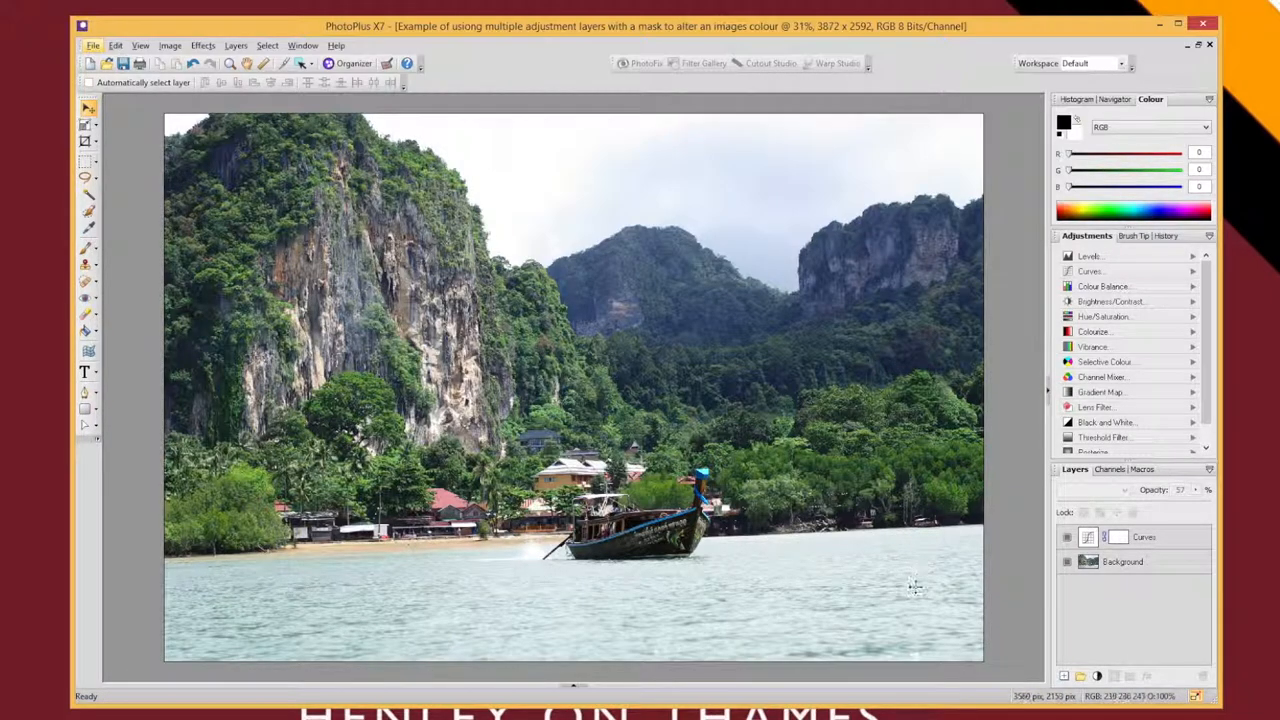
mouse_move(862, 628)
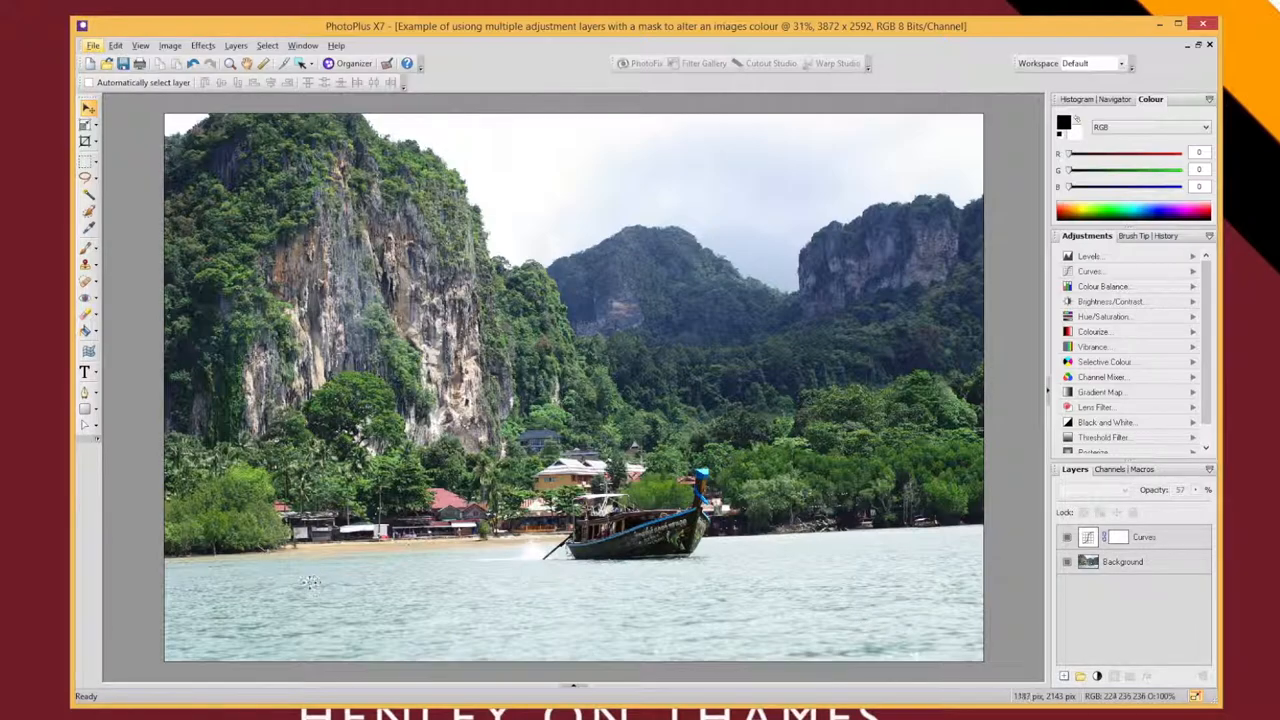
mouse_move(413, 560)
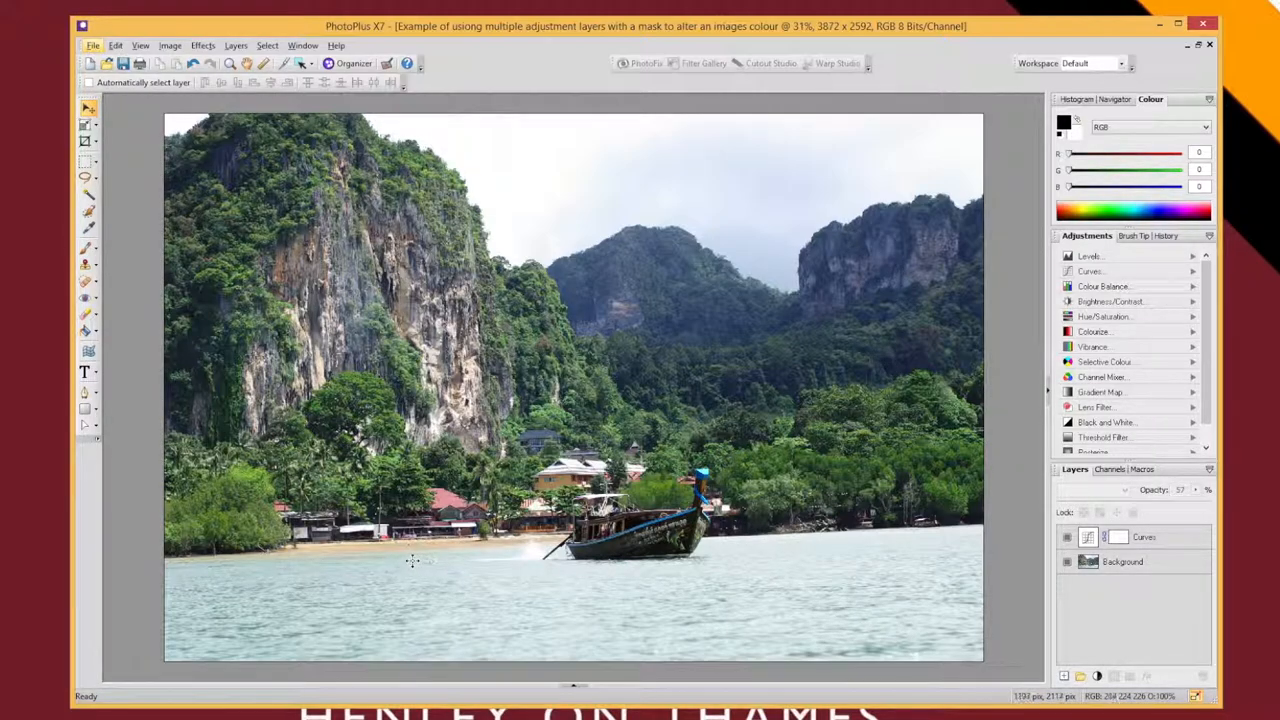
mouse_move(920, 540)
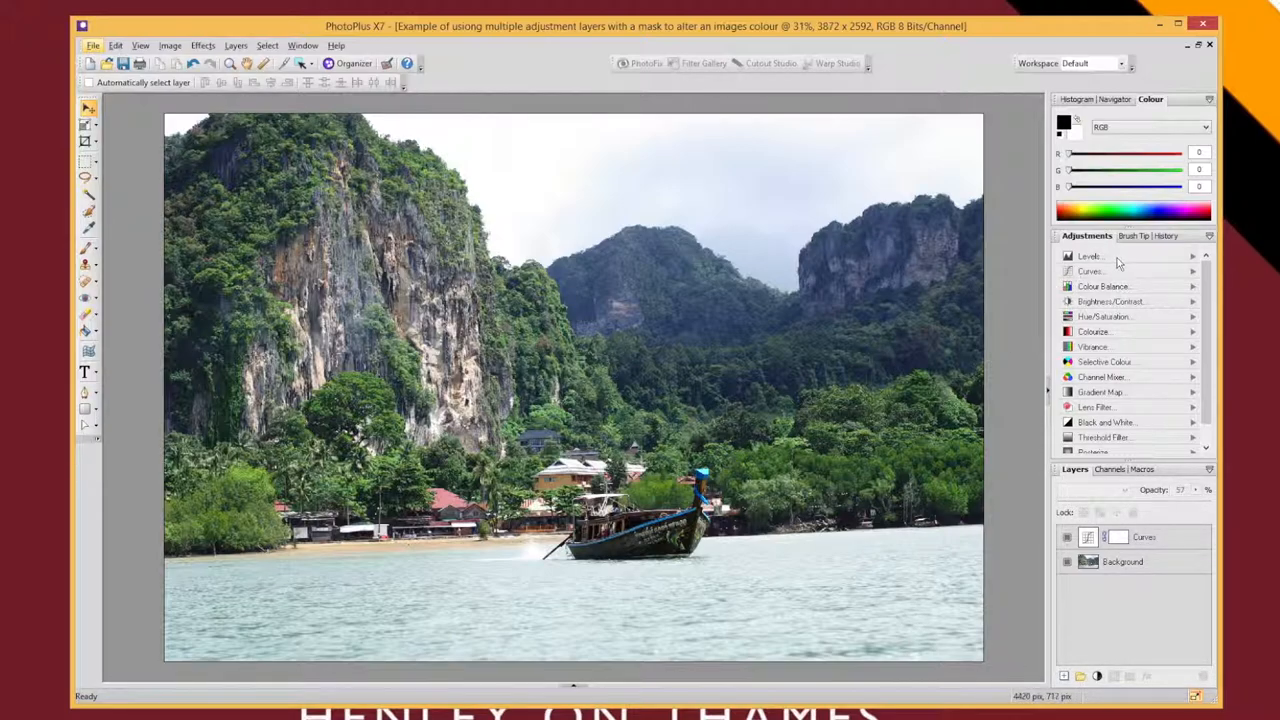
Add a Colourize adjustment layer and set its hue to about 188 and saturation 78.
click(1104, 316)
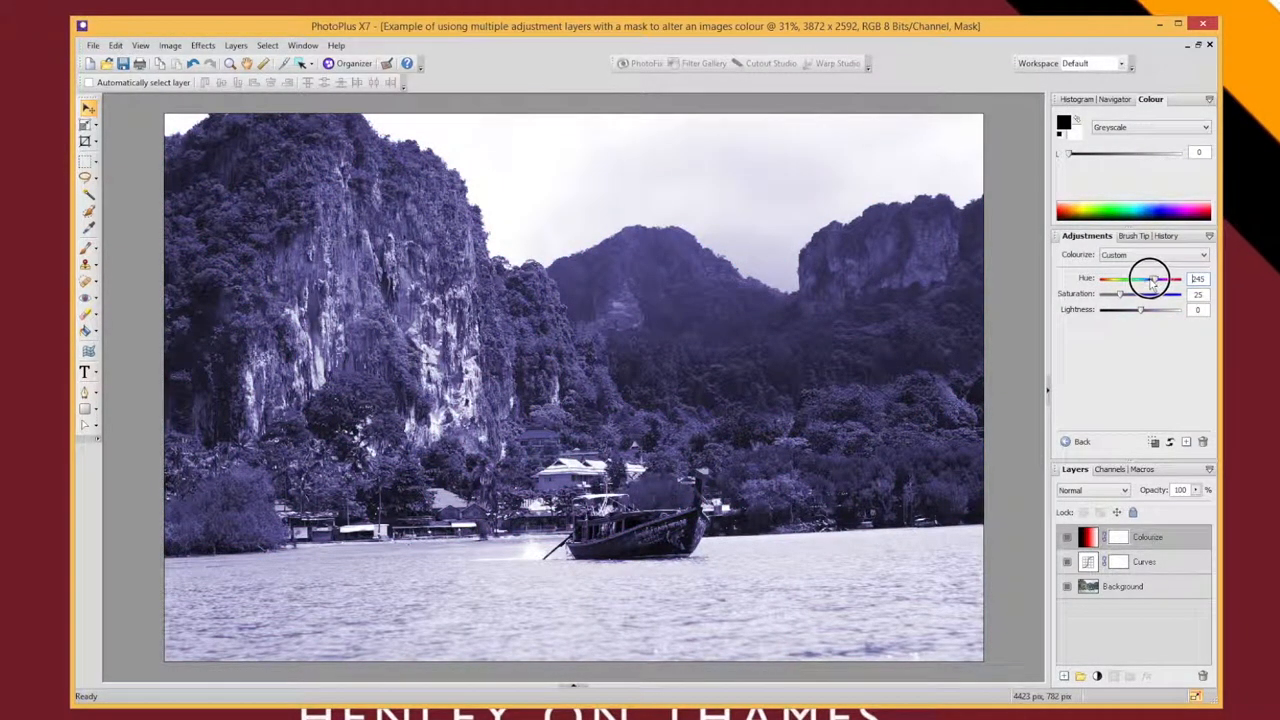
drag(1150, 279, 1140, 279)
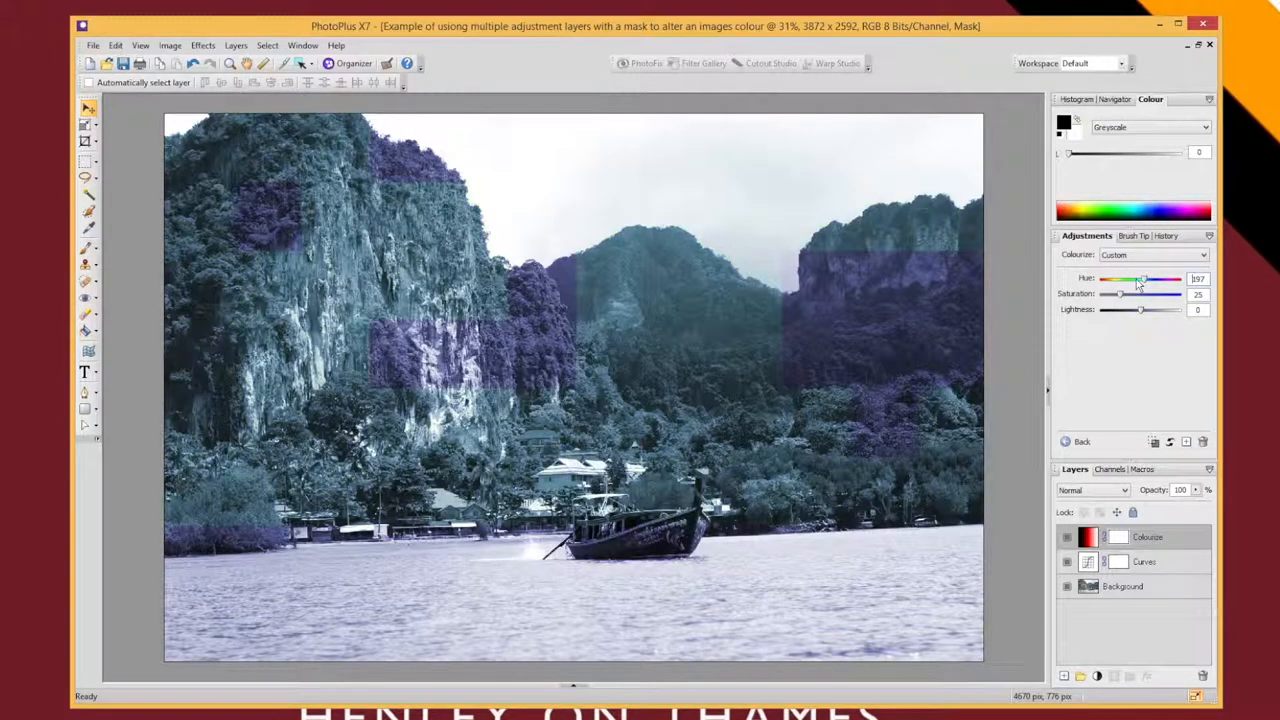
drag(1143, 280, 1160, 280)
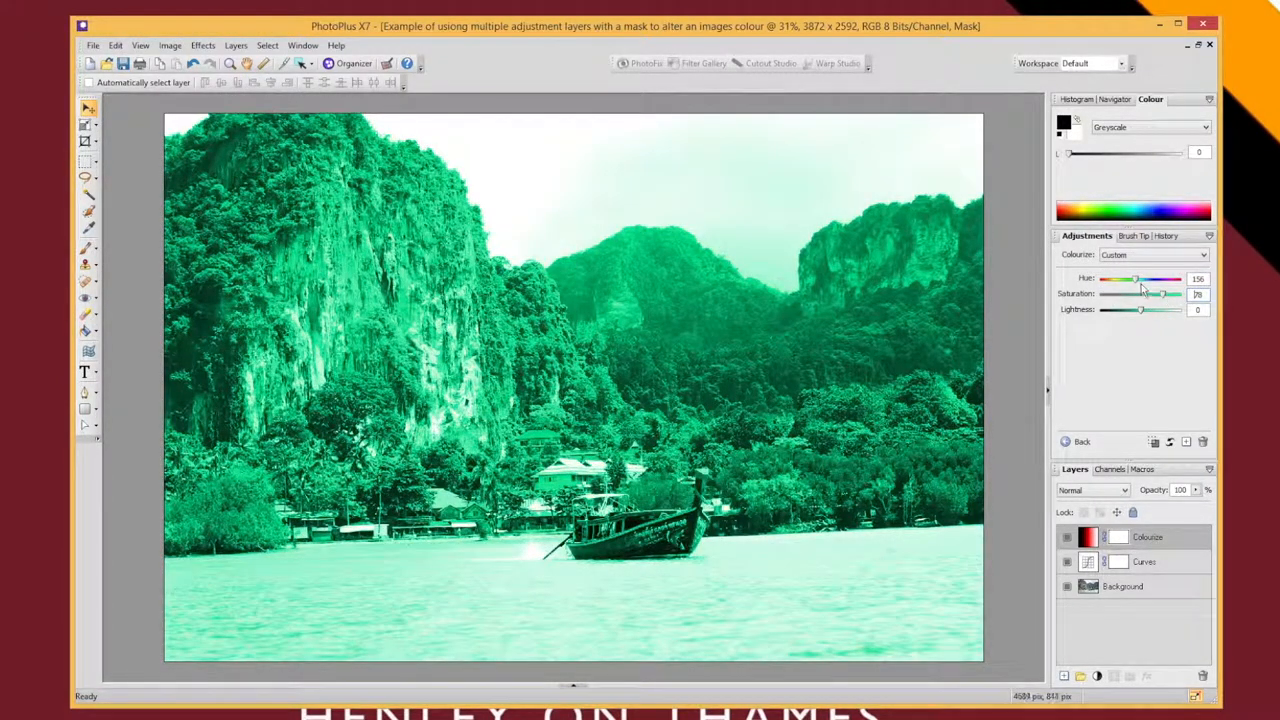
drag(1160, 279, 1140, 279)
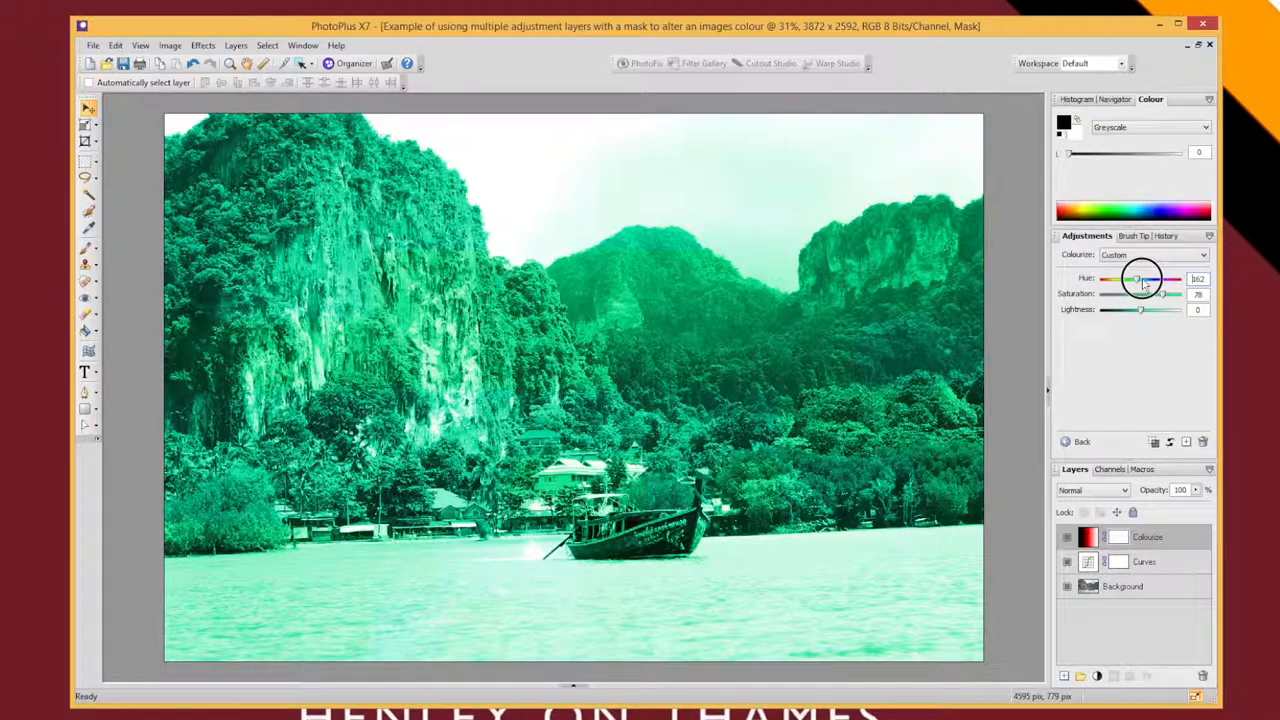
drag(1138, 279, 1155, 279)
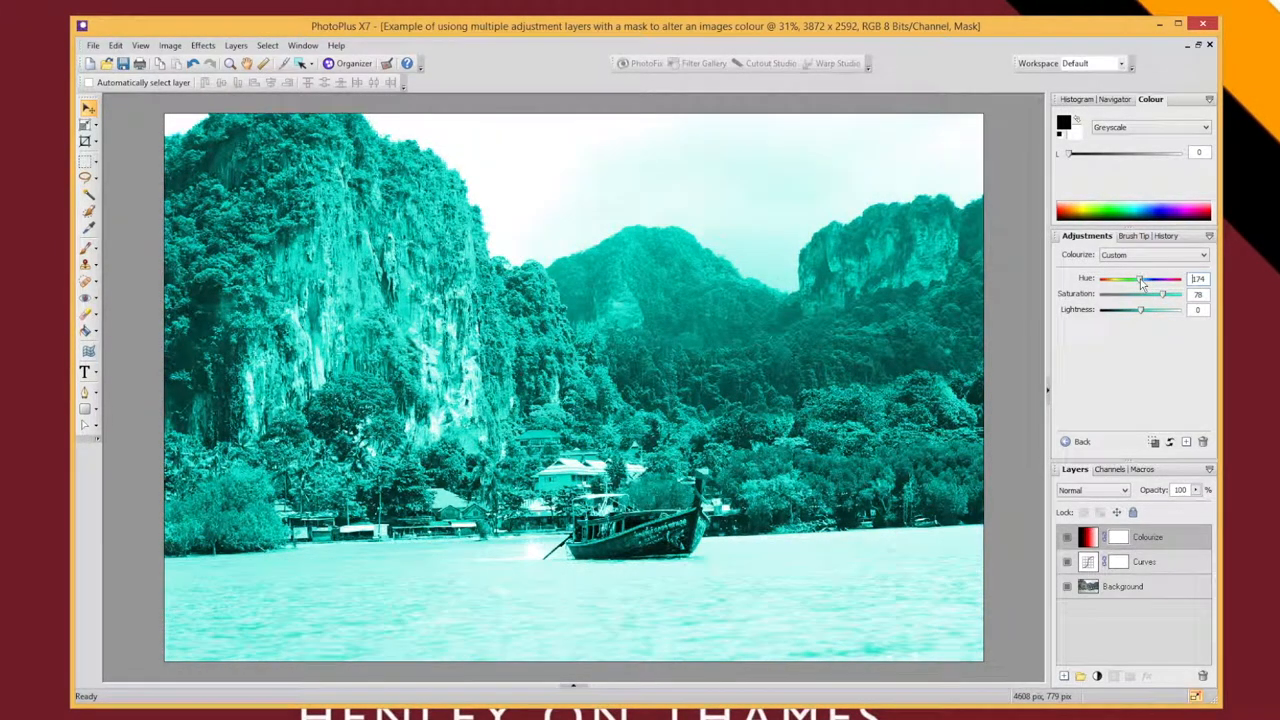
drag(1140, 280, 1148, 280)
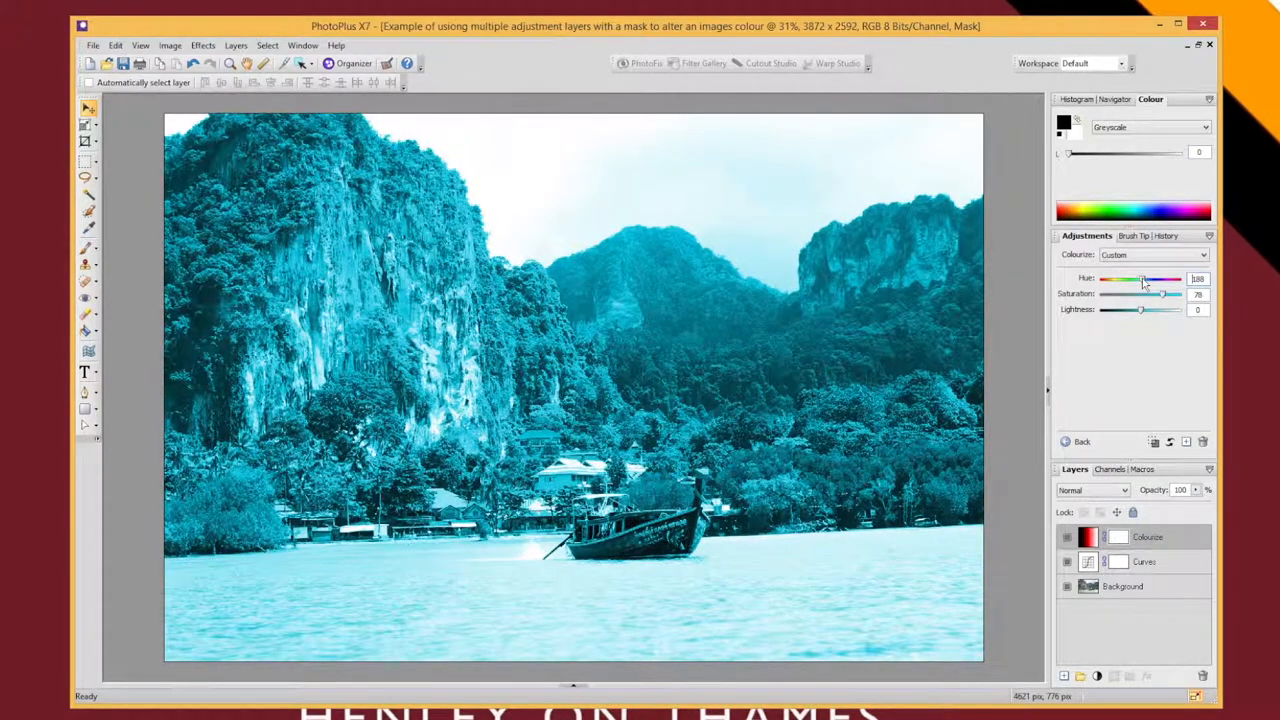
drag(1143, 279, 1137, 279)
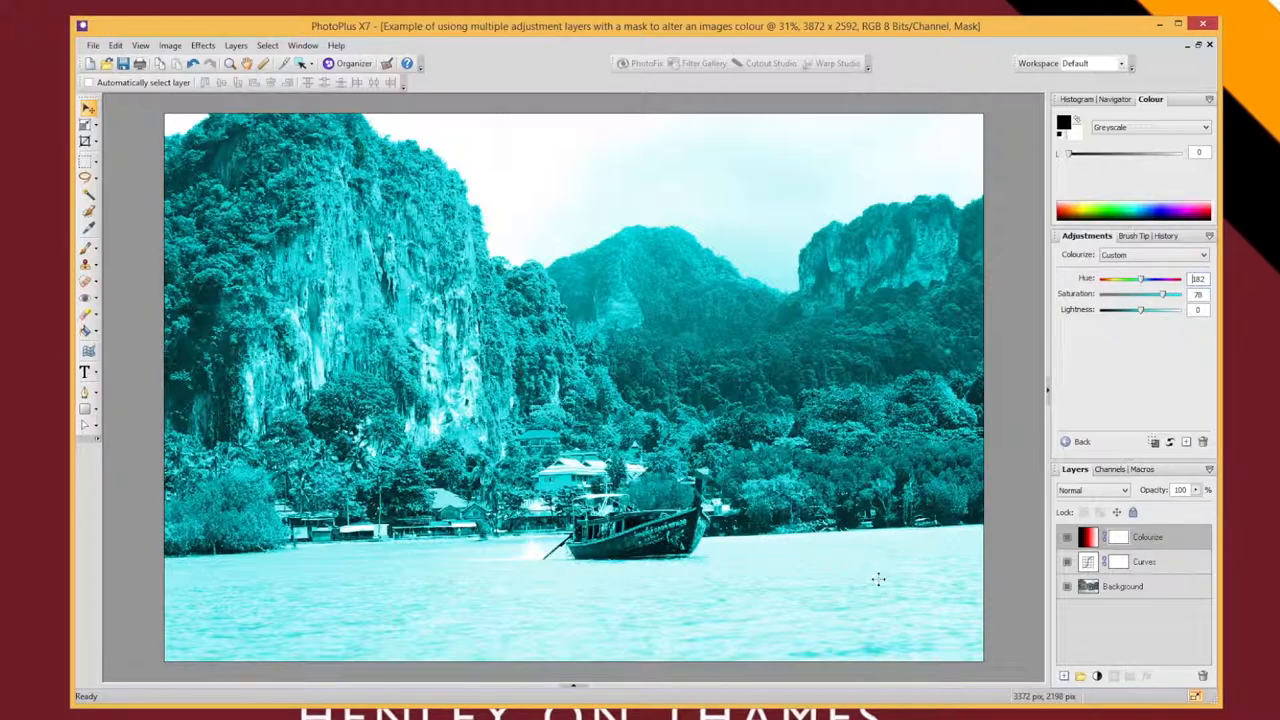
mouse_move(845, 235)
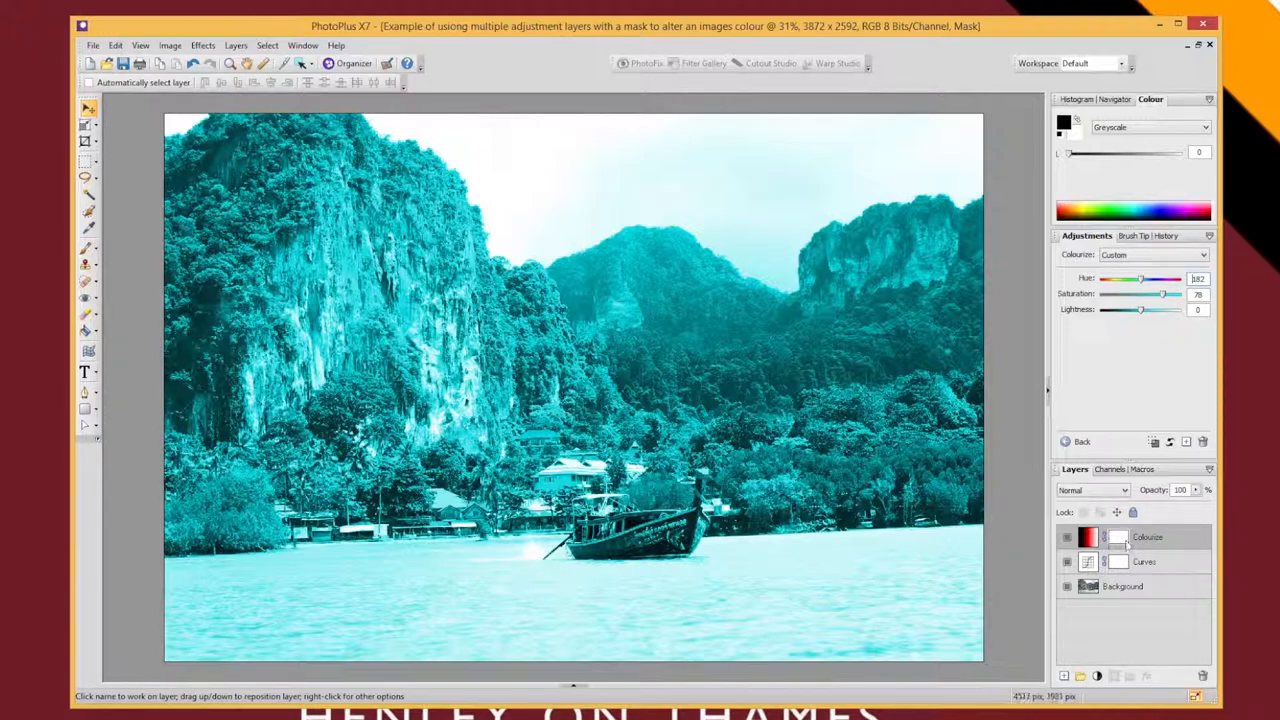
mouse_move(1117, 538)
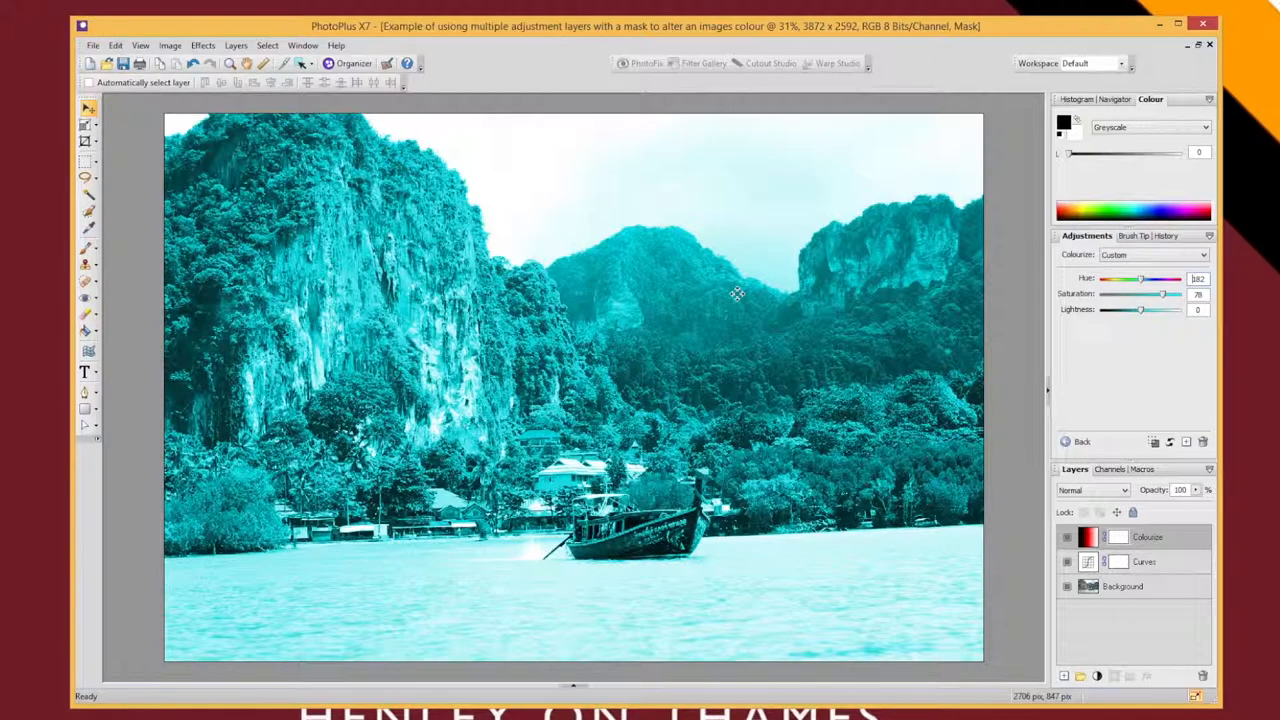
mouse_move(230, 255)
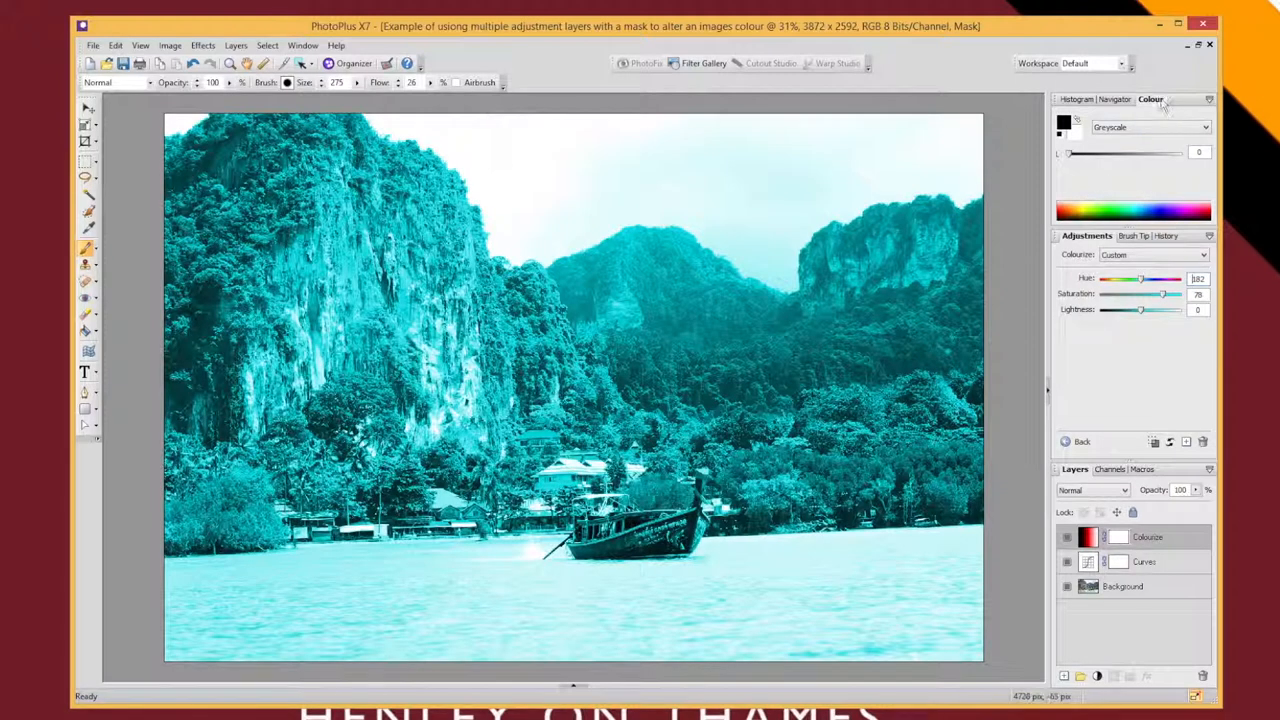
mouse_move(1063, 118)
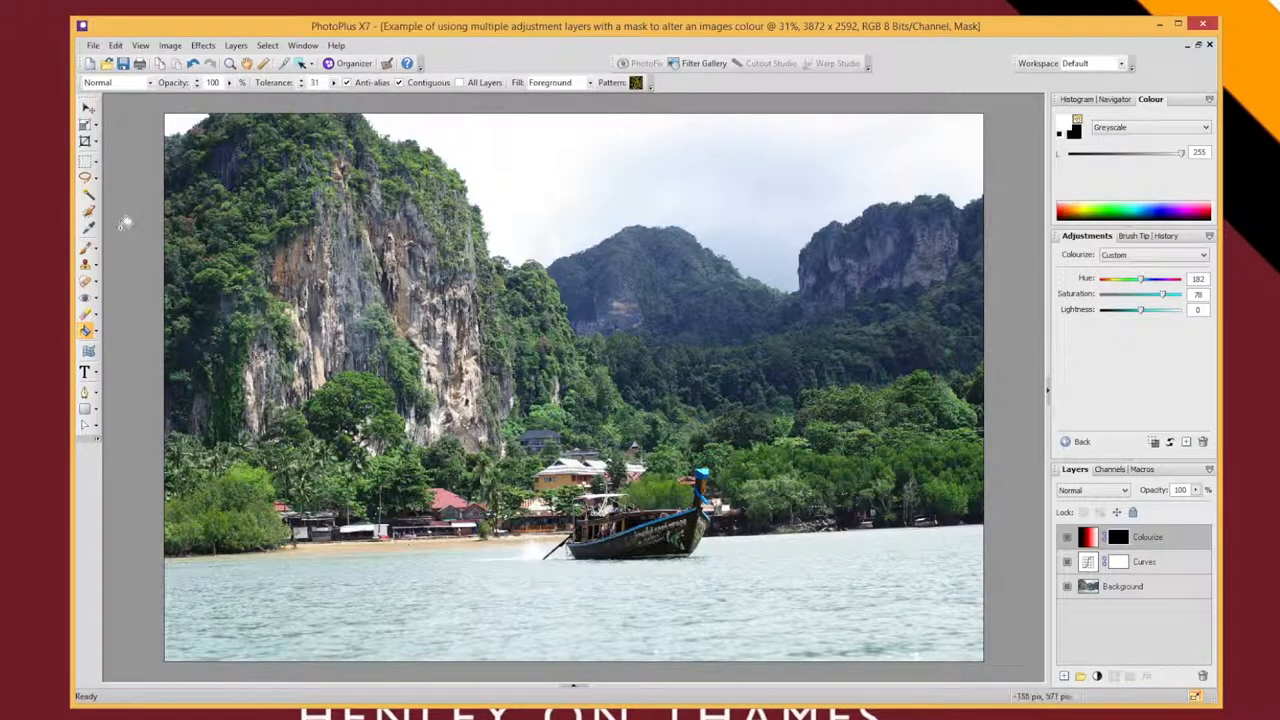
click(85, 250)
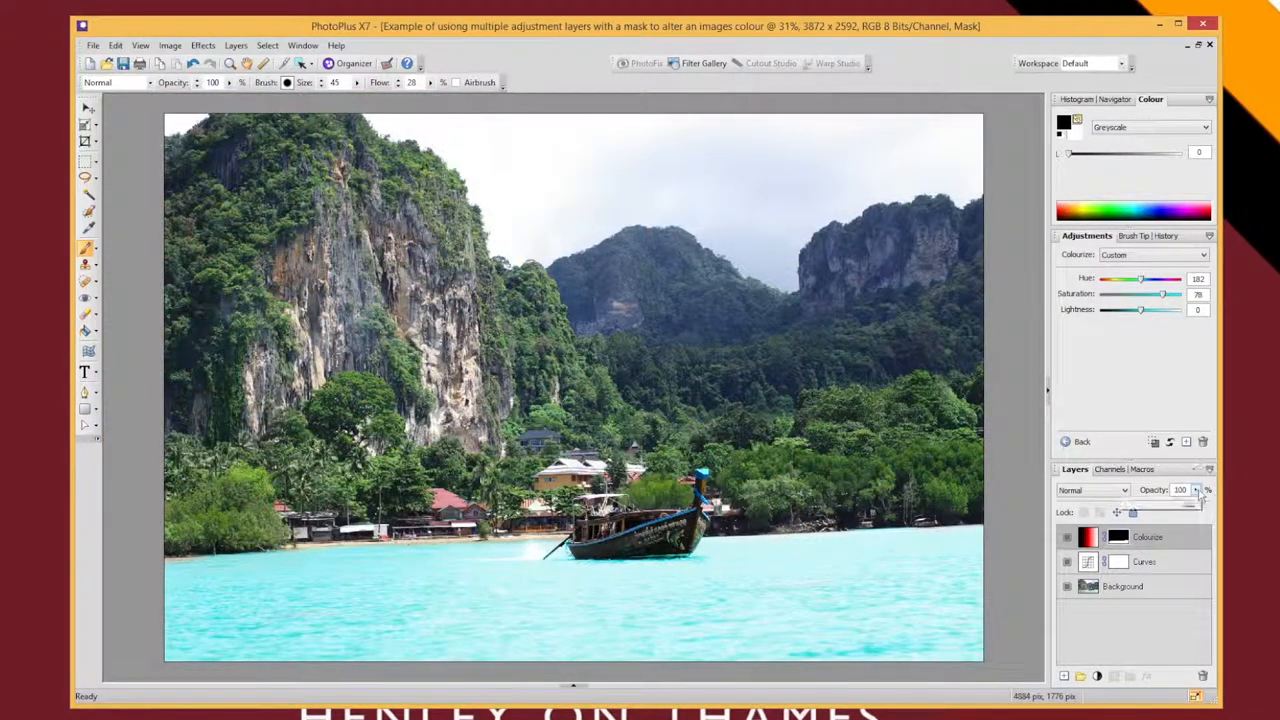
Set the Colourize layer's opacity to 87%.
drag(1190, 497, 1170, 497)
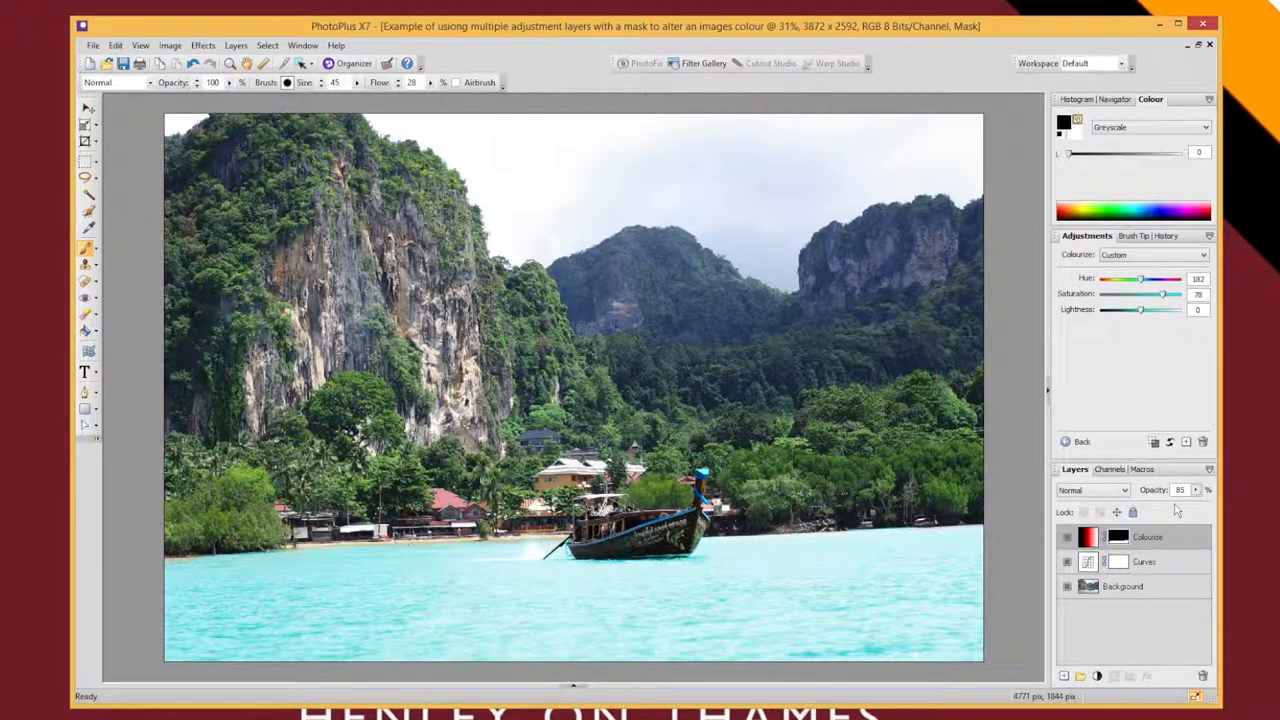
drag(1198, 503, 1180, 503)
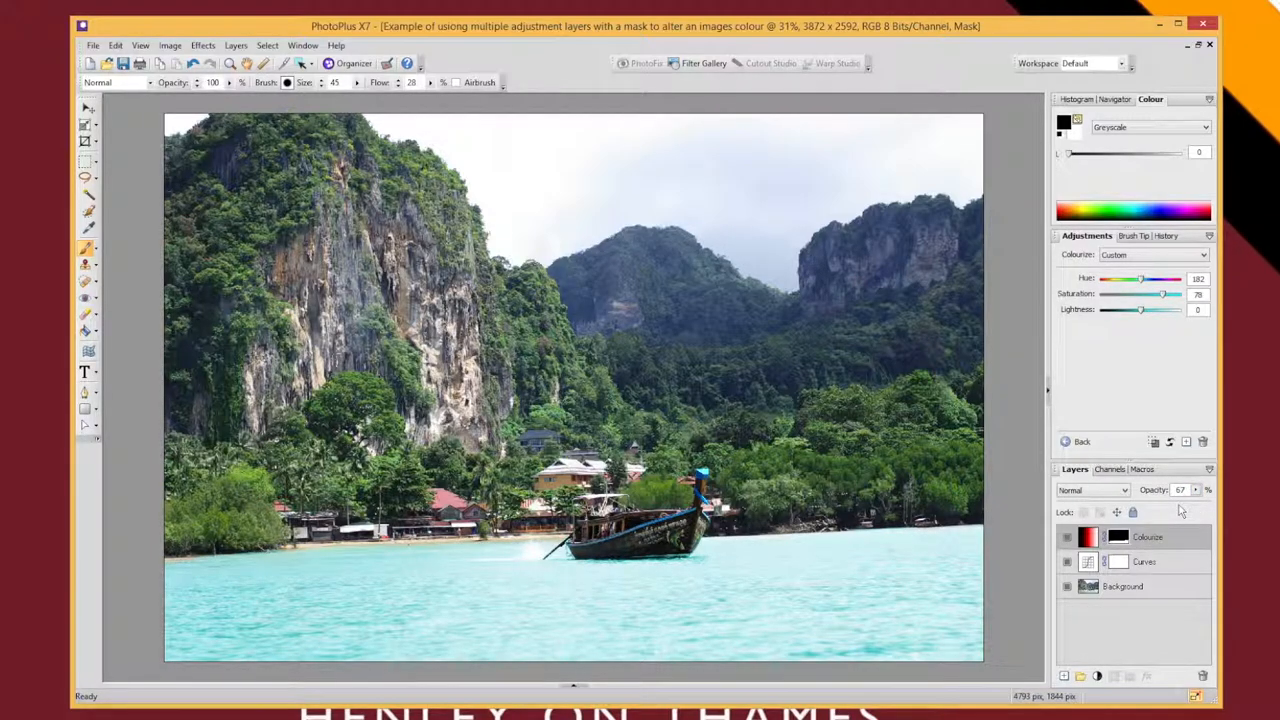
drag(1180, 503, 1205, 503)
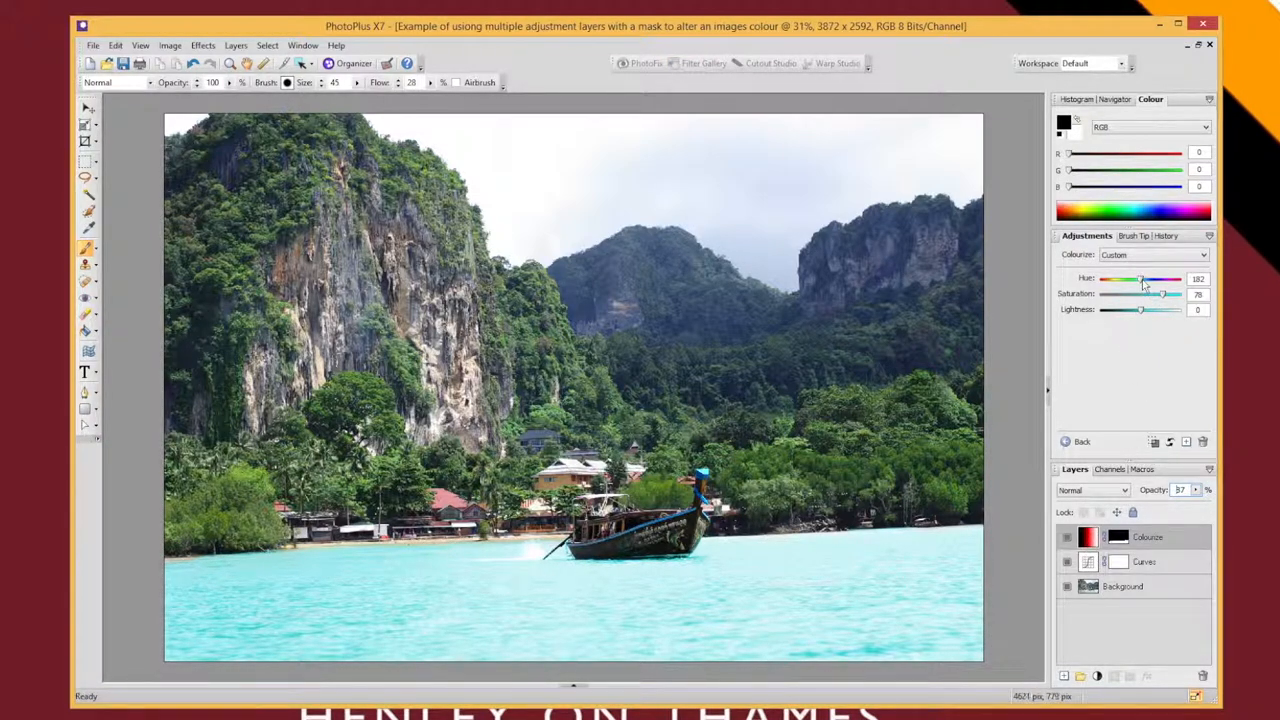
Retune the Colourize tint to hue 177, saturation 76 and lightness 12.
drag(1145, 279, 1140, 279)
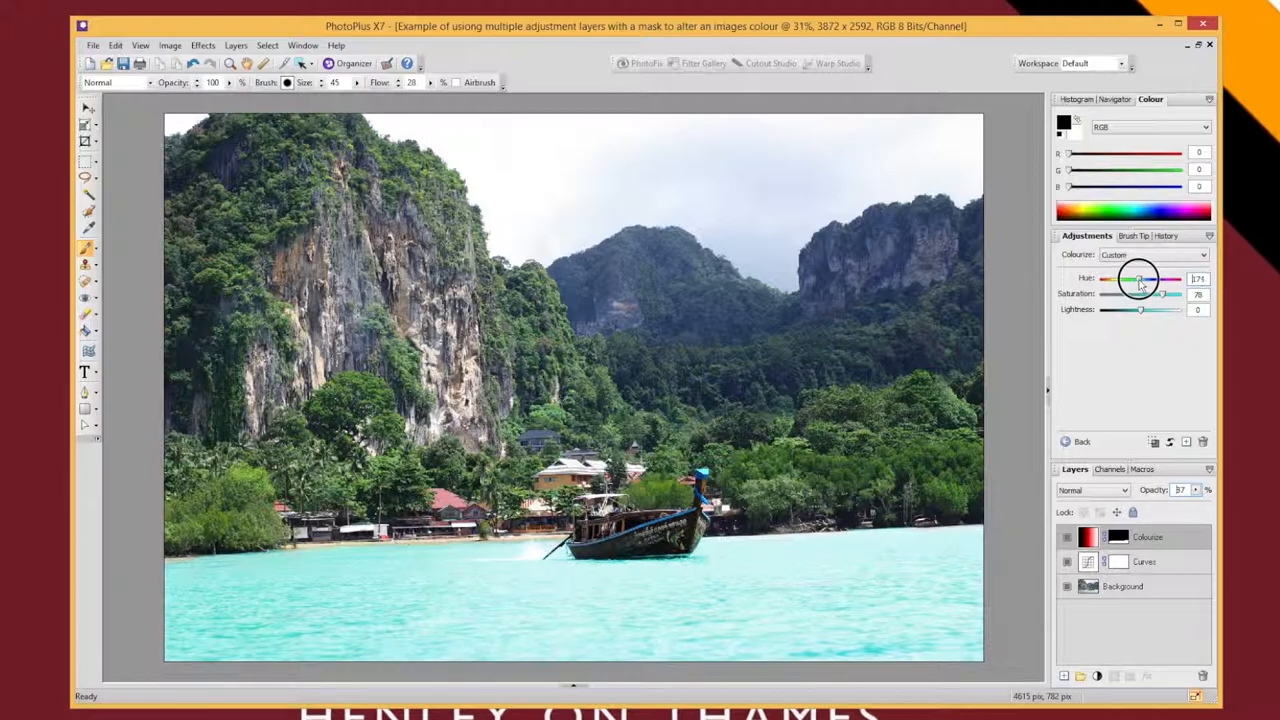
drag(1143, 279, 1133, 279)
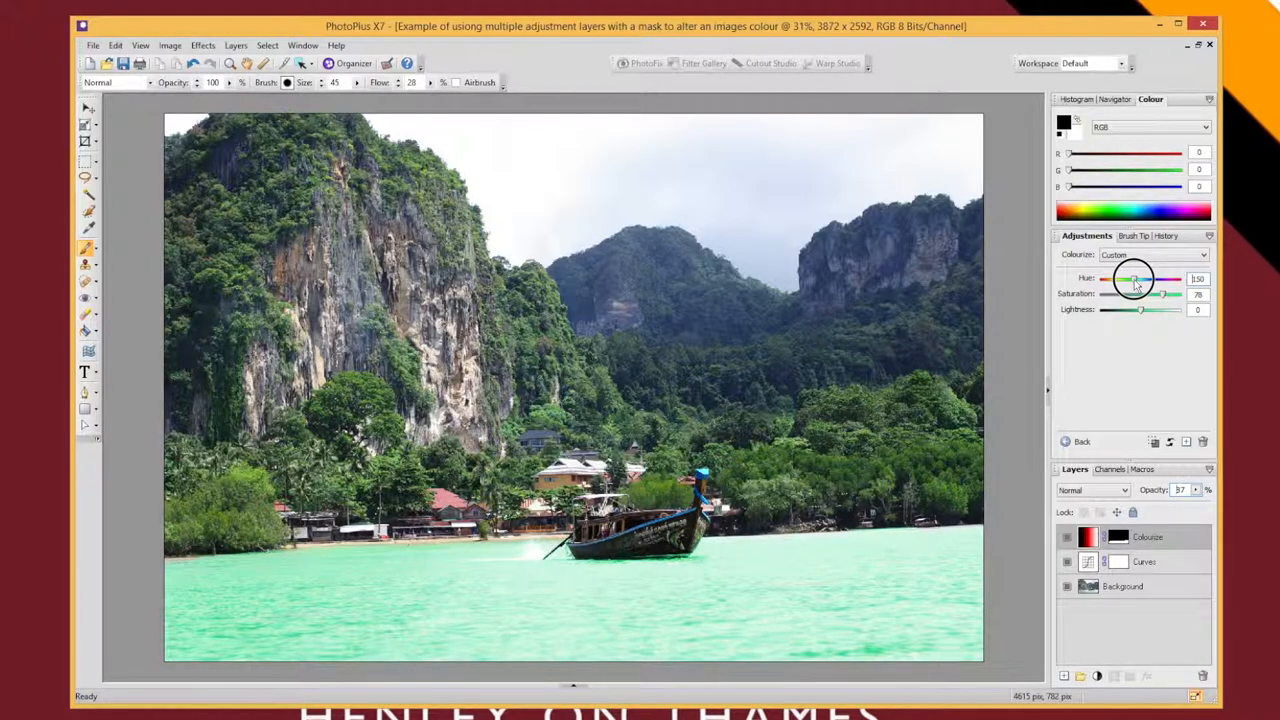
drag(1133, 280, 1152, 280)
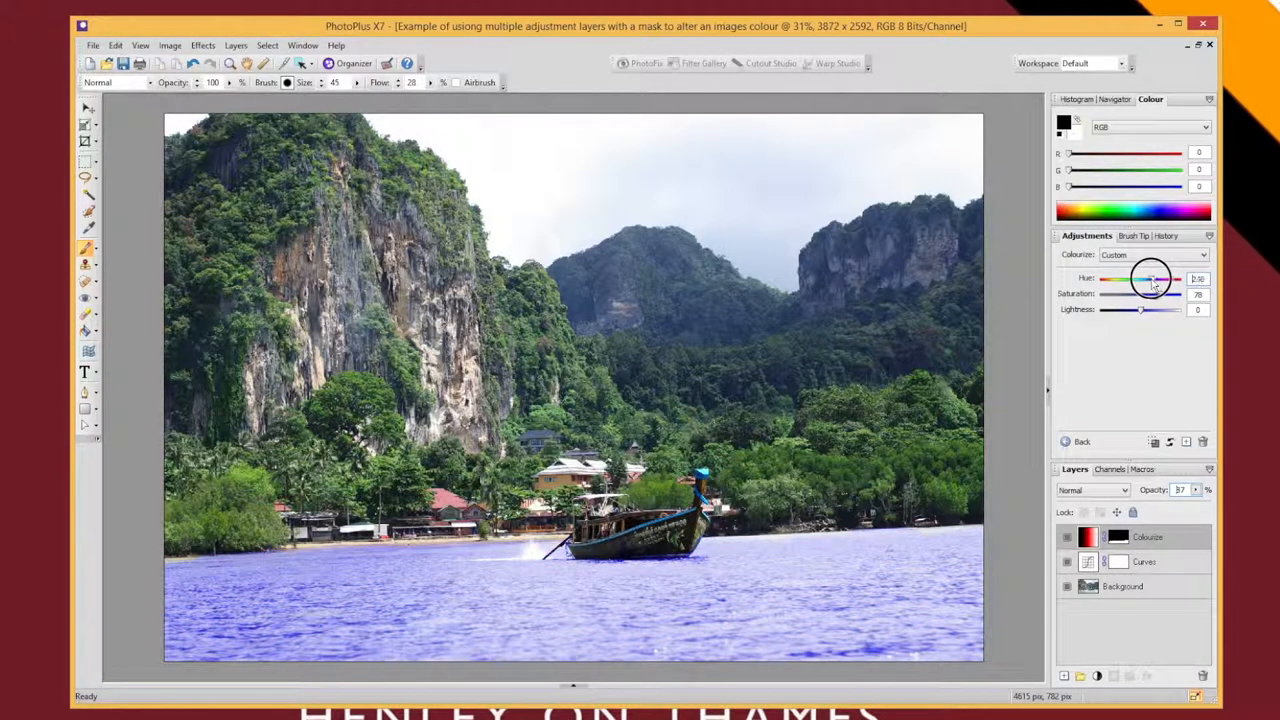
drag(1152, 278, 1141, 278)
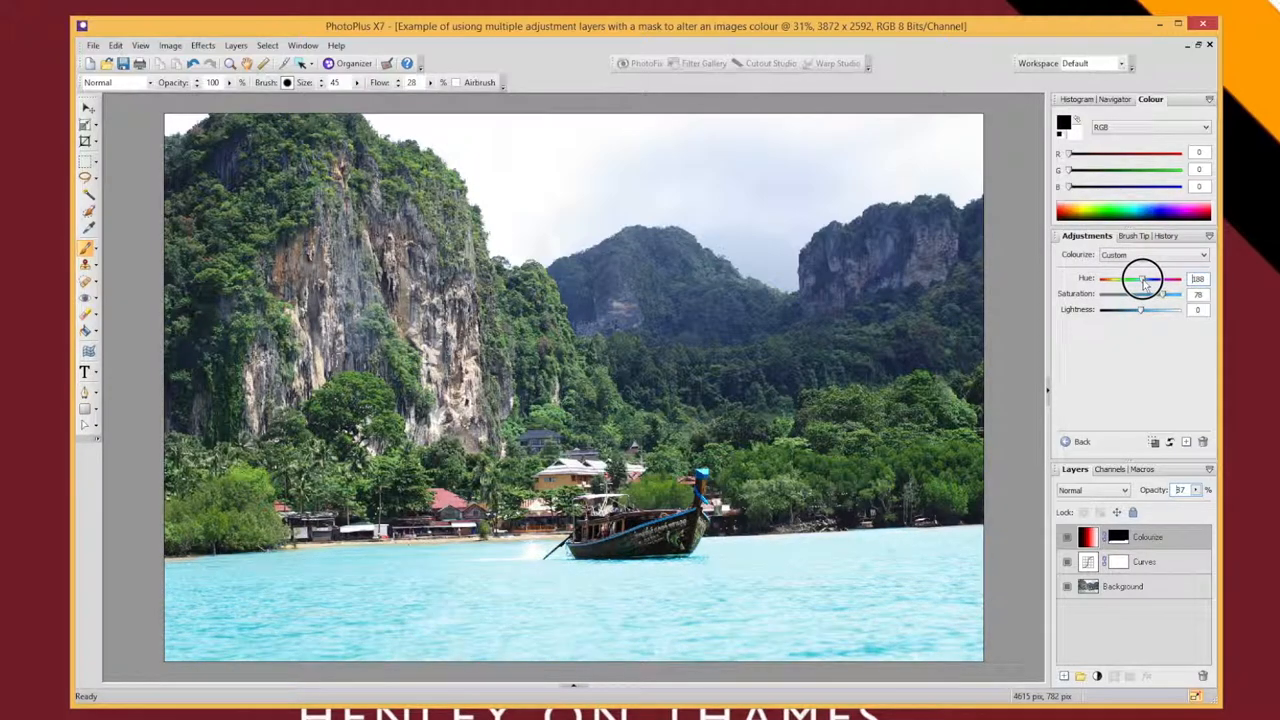
drag(1138, 279, 1148, 279)
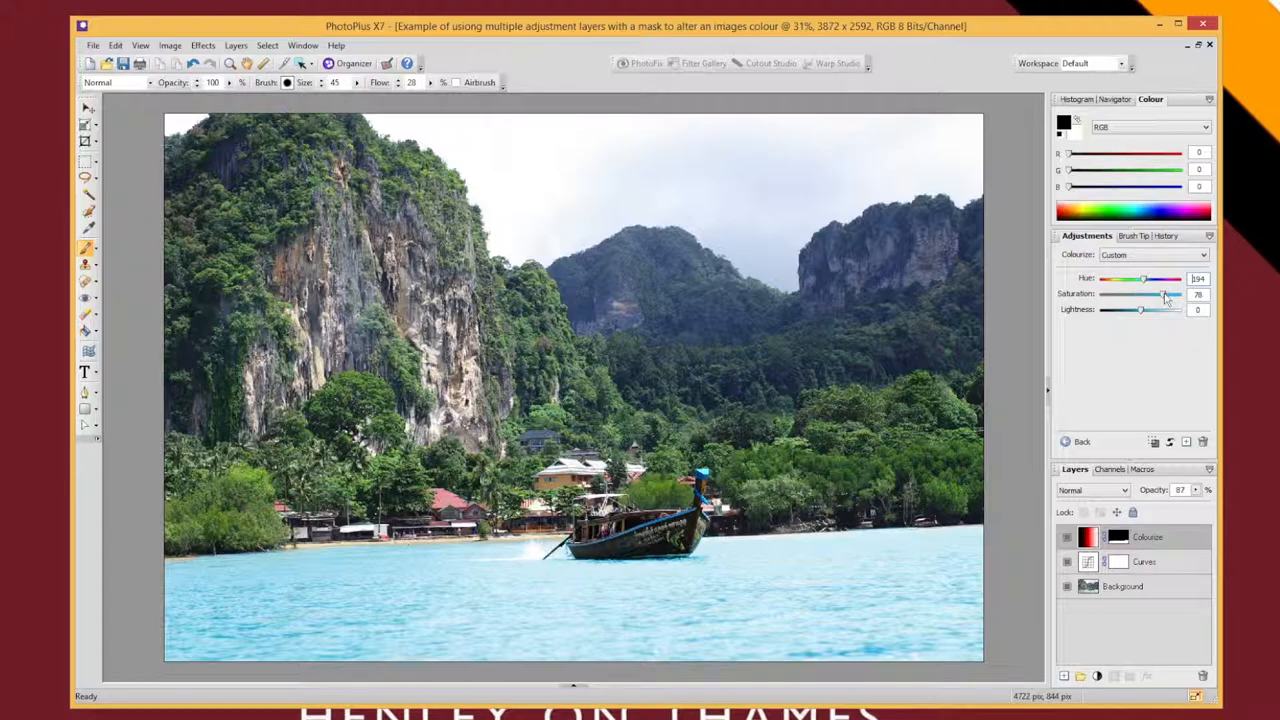
drag(1163, 294, 1162, 294)
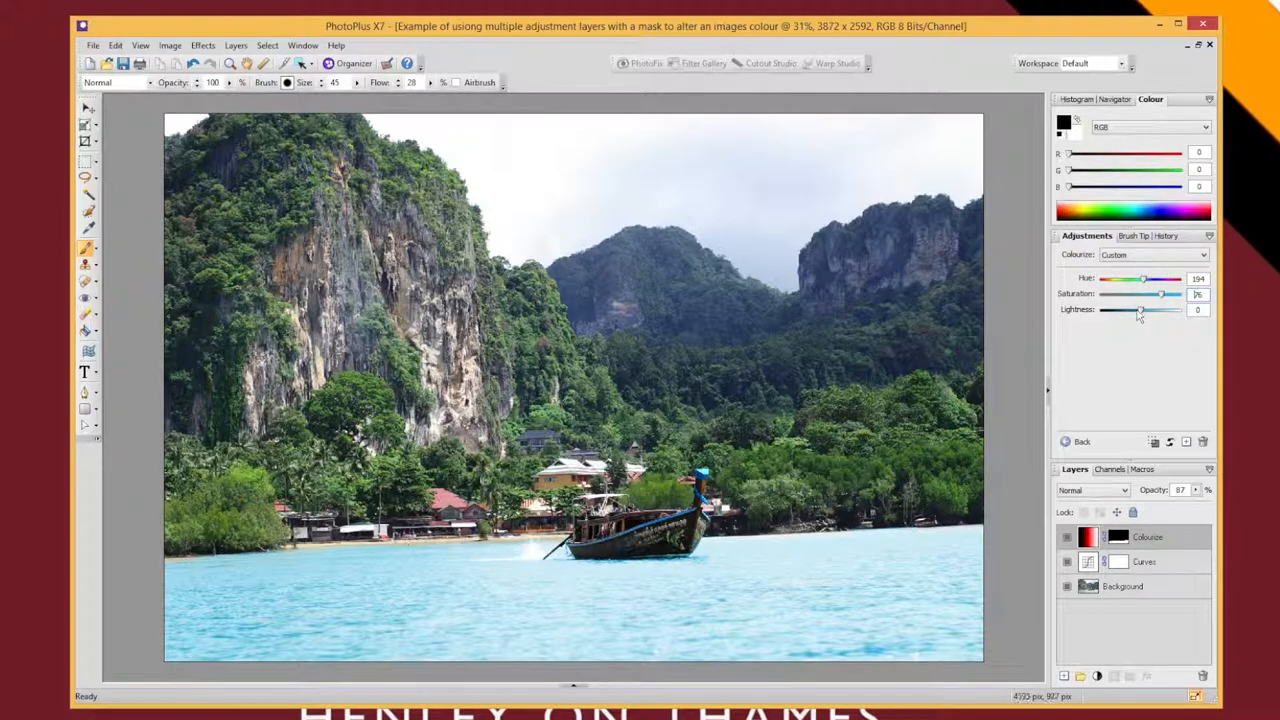
drag(1103, 308, 1145, 308)
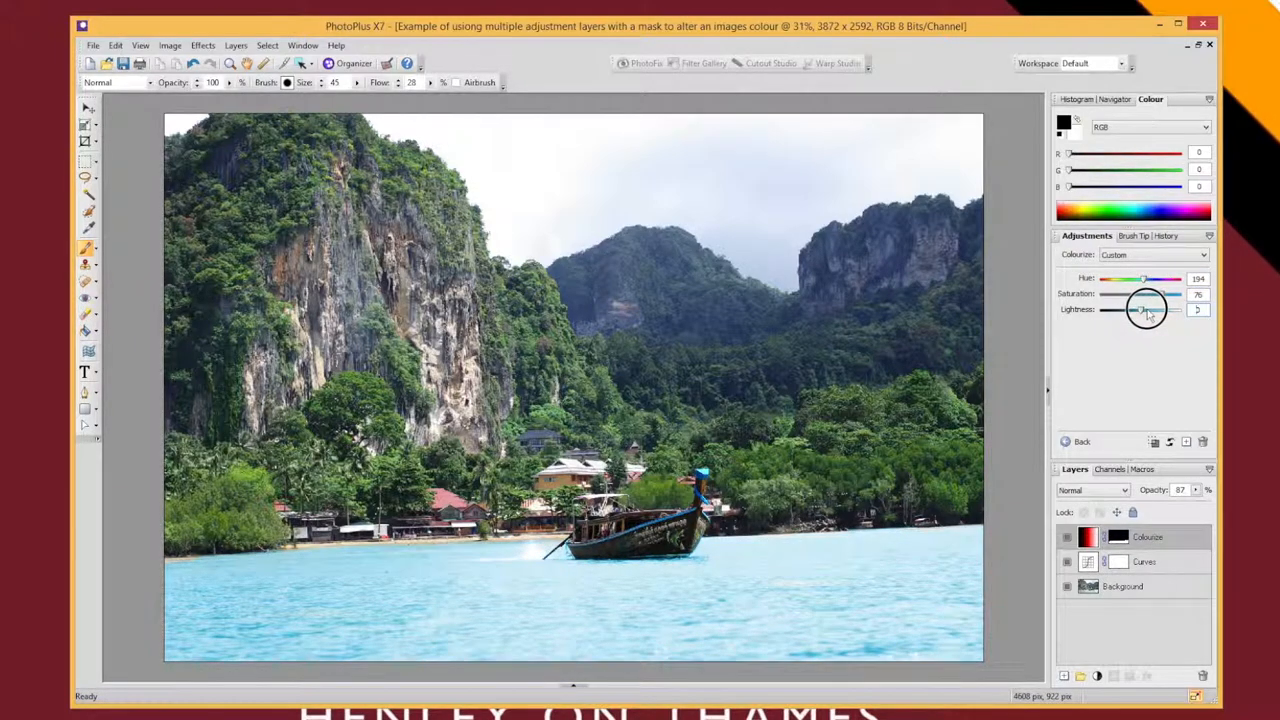
drag(1140, 309, 1148, 309)
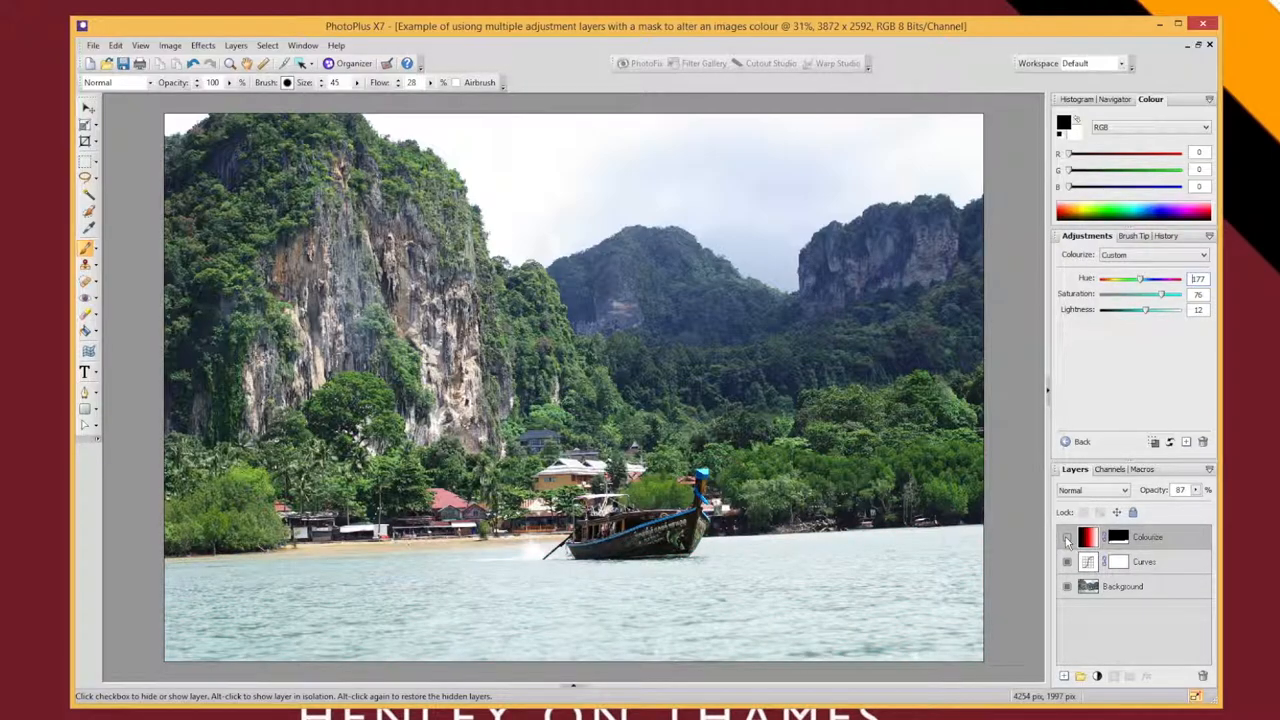
click(1066, 537)
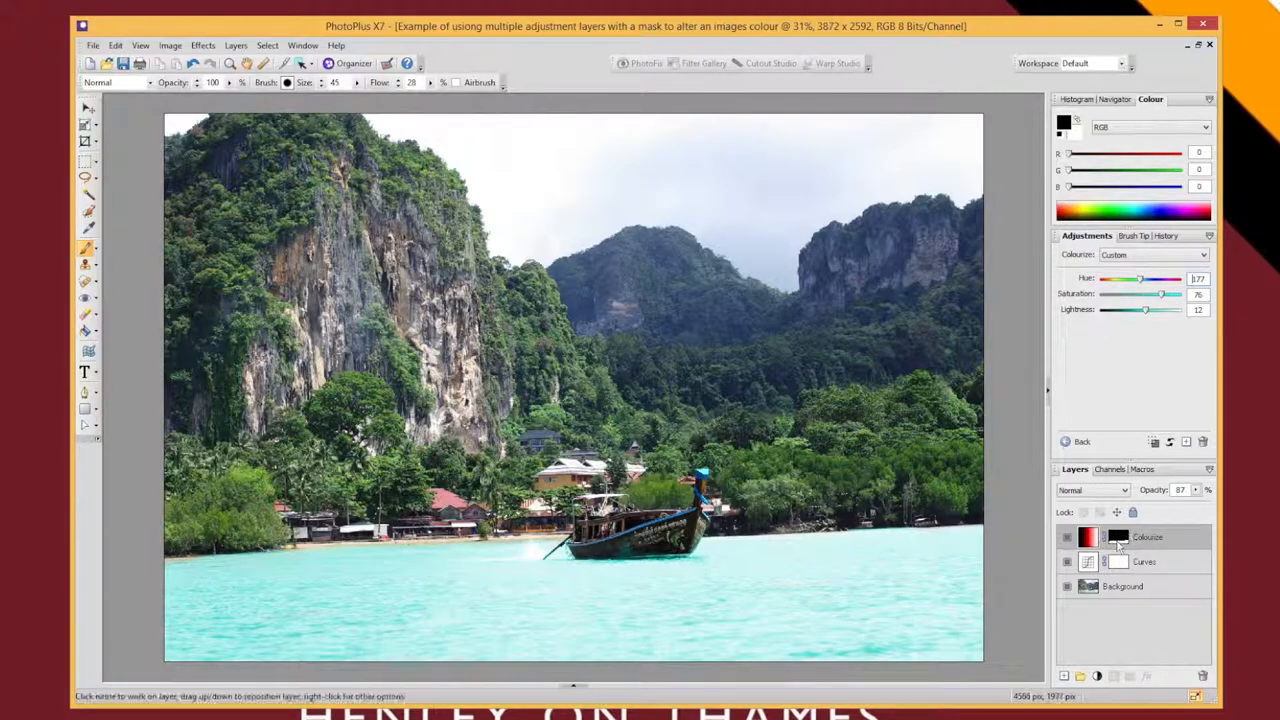
mouse_move(1118, 561)
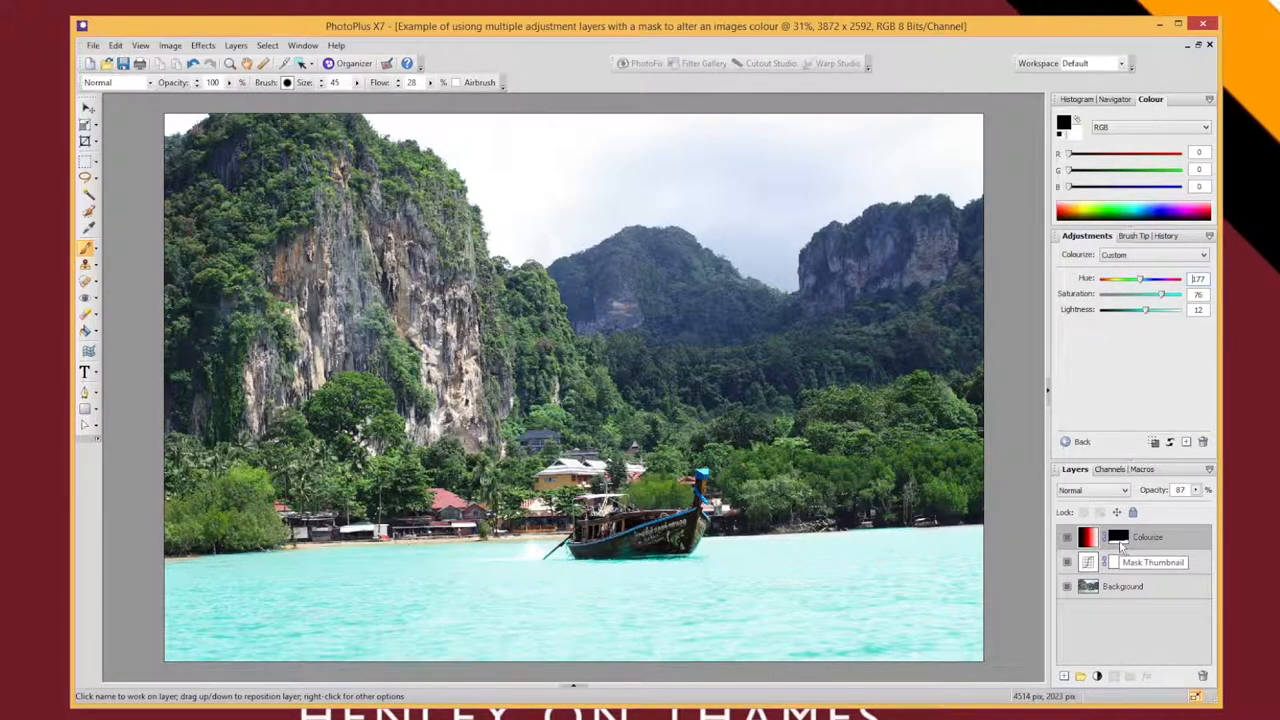